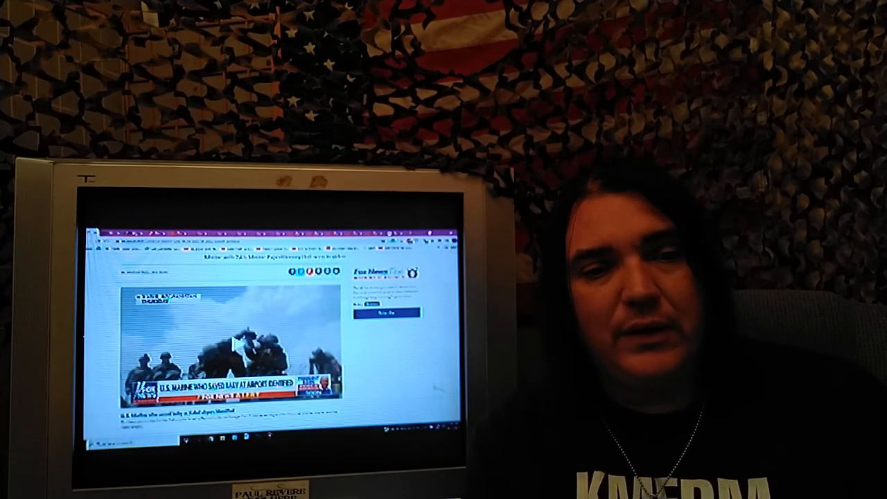
pyautogui.scroll(-3)
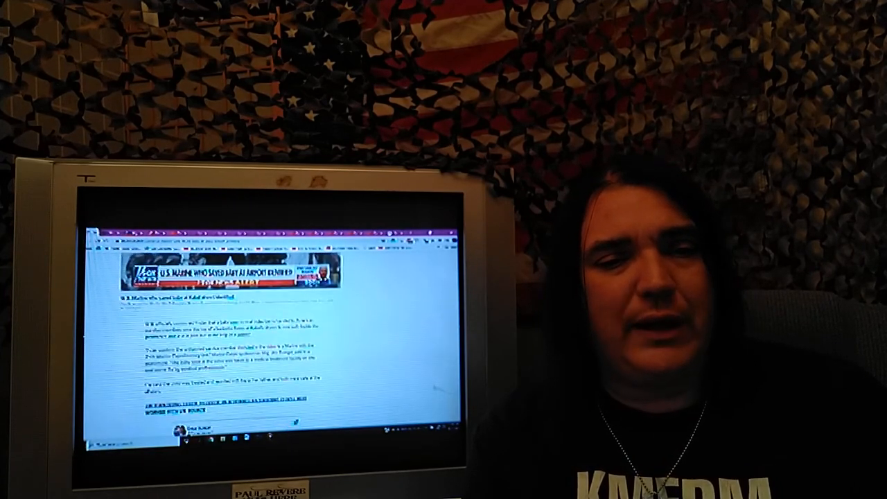